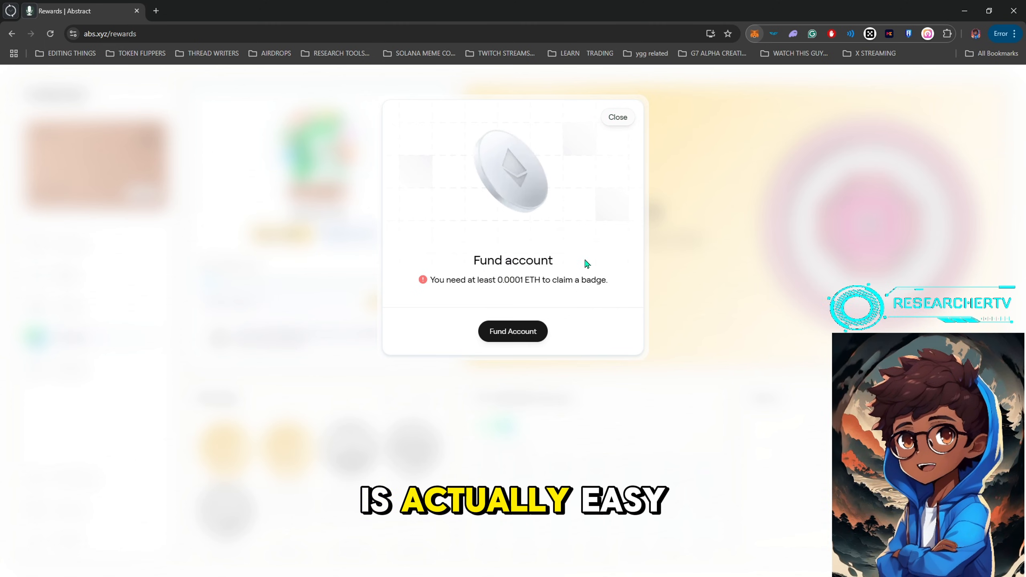
pyautogui.moveTo(512, 331)
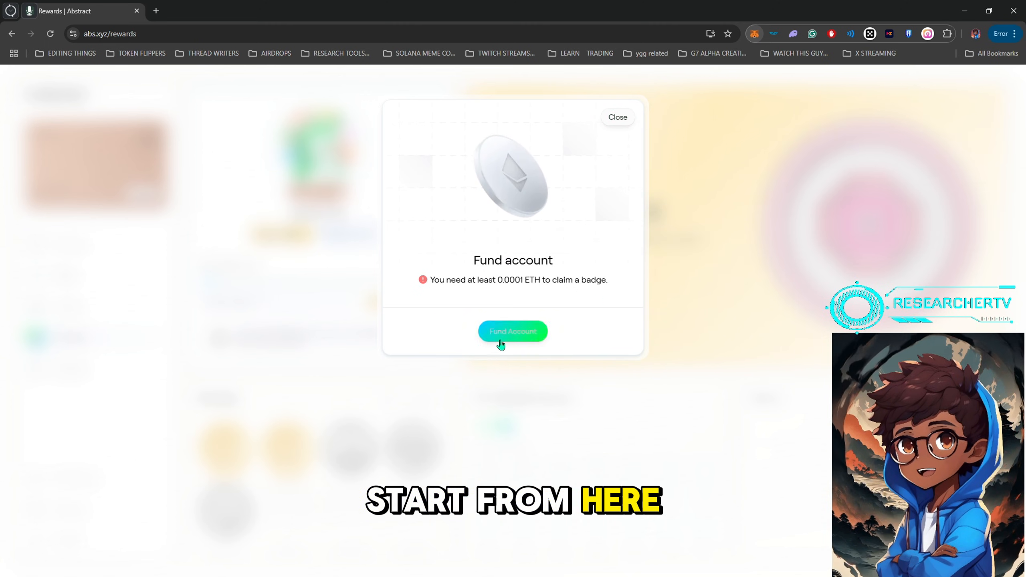
# Proceed from the Fund account popup to the Fund Your Account panel listing funding methods.
pyautogui.click(616, 117)
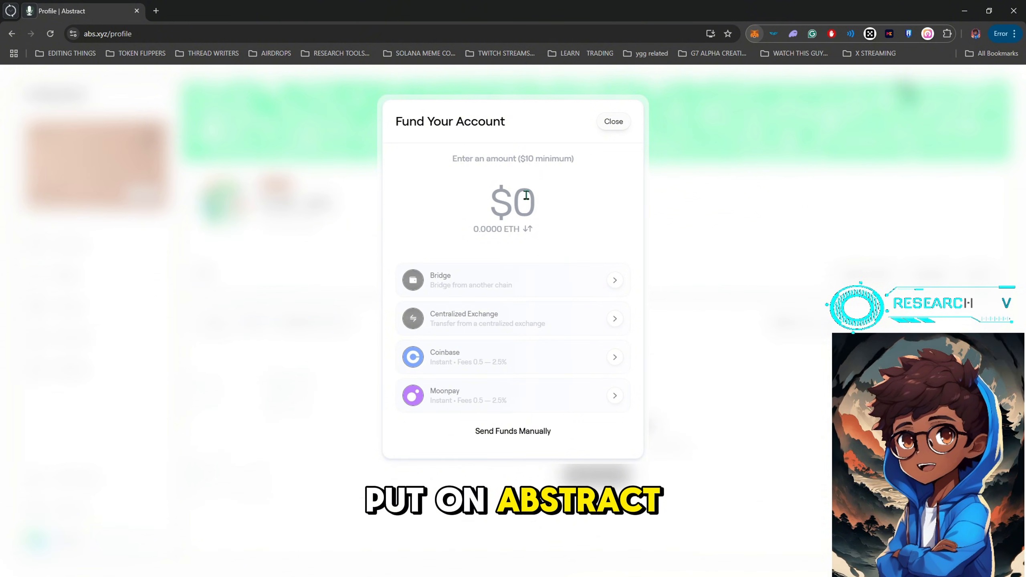
# Enter a $15 (0.0047 ETH) funding amount and choose Bridge from another chain, launching Jumper.
pyautogui.write('1')
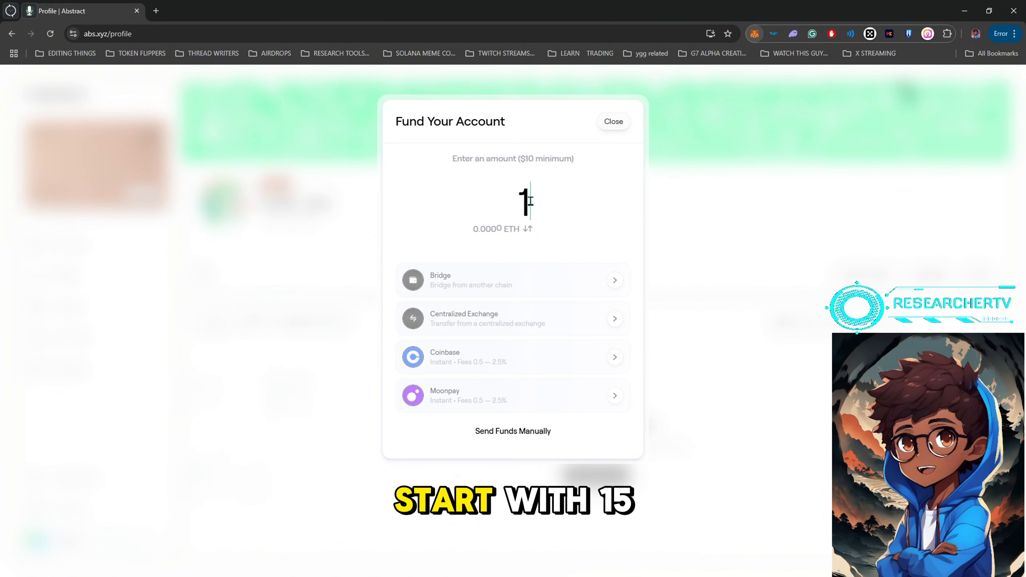
pyautogui.write('5')
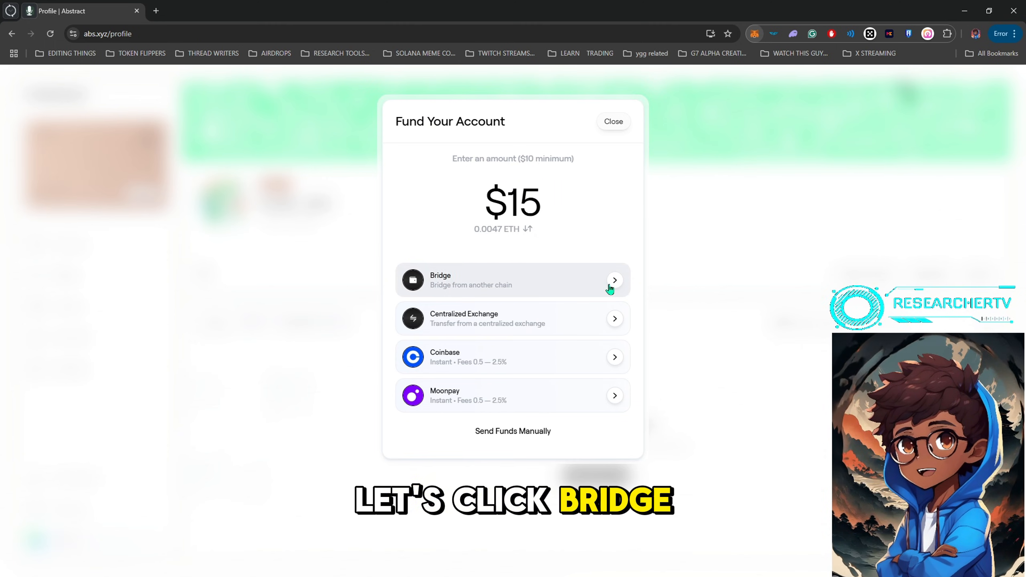
pyautogui.click(512, 279)
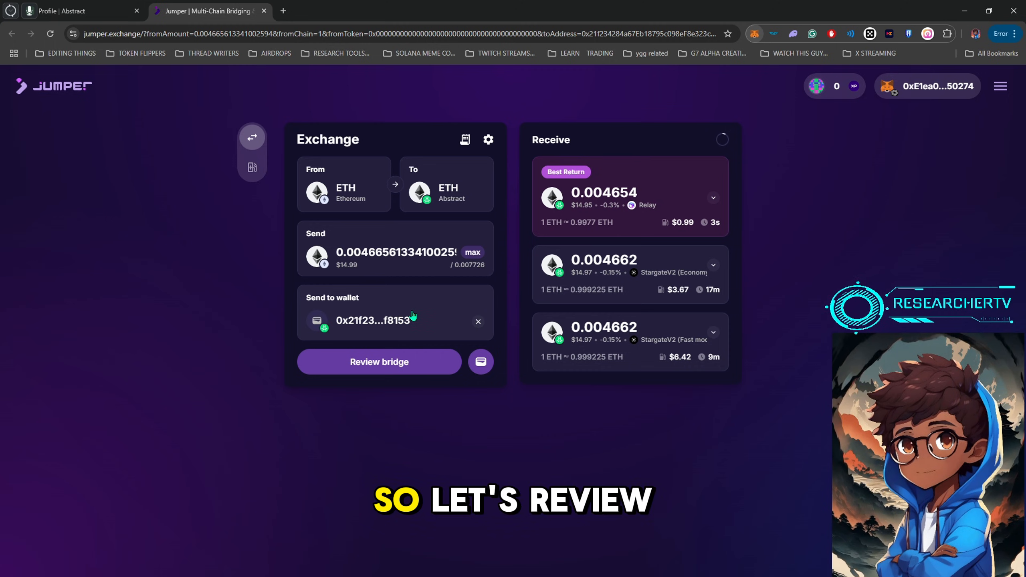
# Review the Ethereum-to-Abstract quote of about 0.004665 ETH via Relay and start bridging.
pyautogui.click(379, 361)
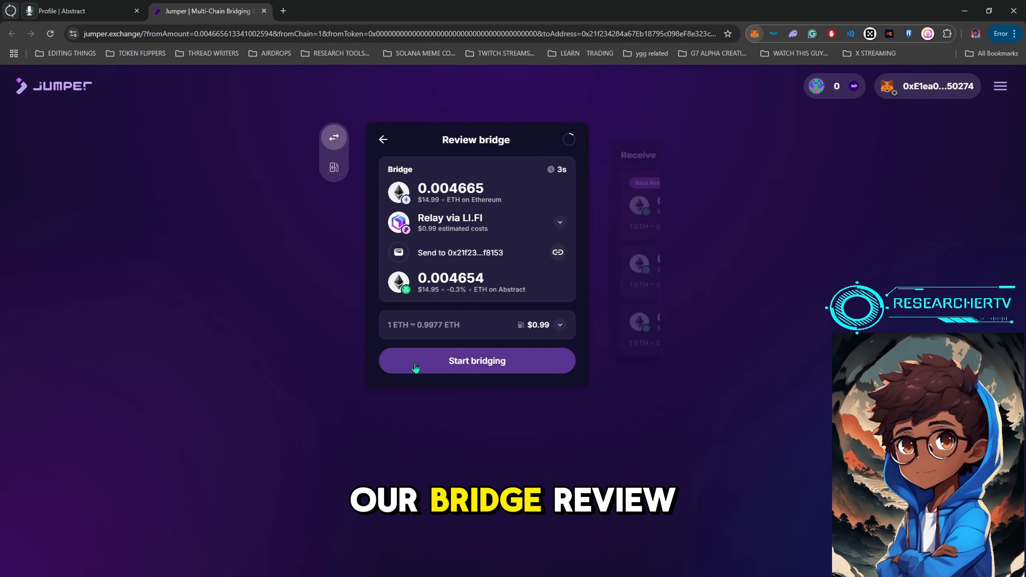
pyautogui.click(476, 361)
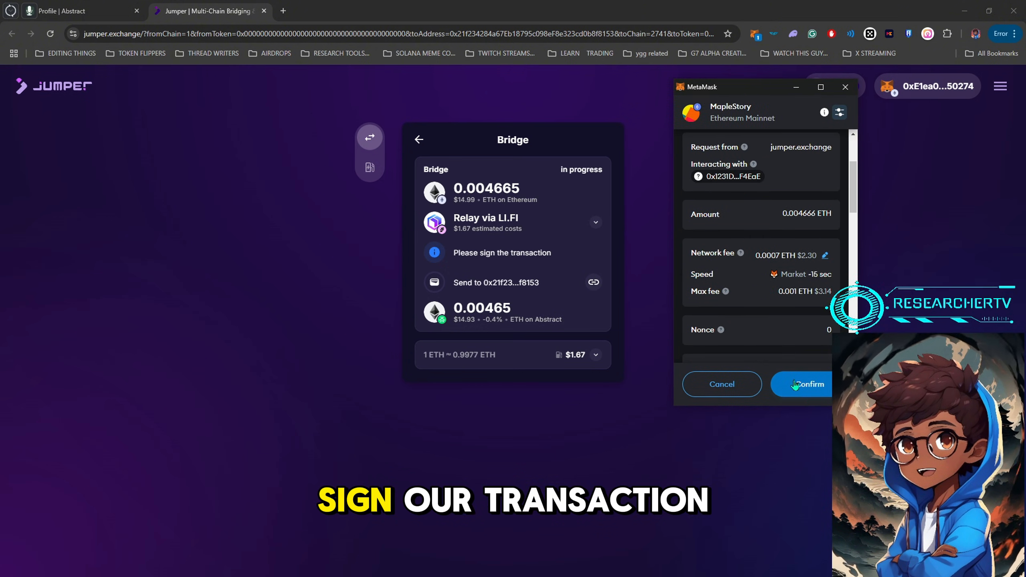
# Confirm the bridge in MetaMask so 0.00465 ETH lands on Abstract, then dismiss 'Bridge successful'.
pyautogui.click(803, 384)
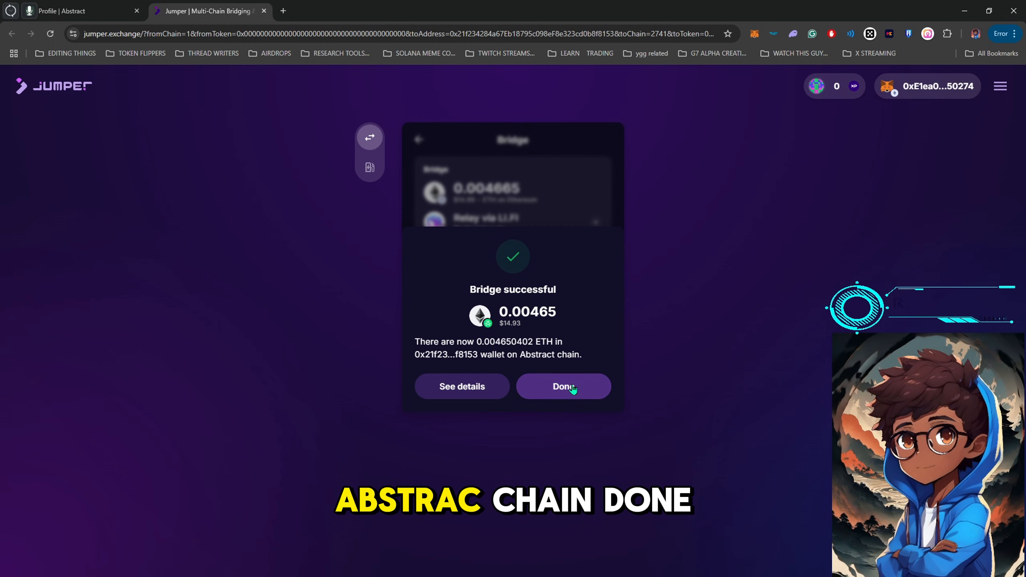
pyautogui.click(562, 387)
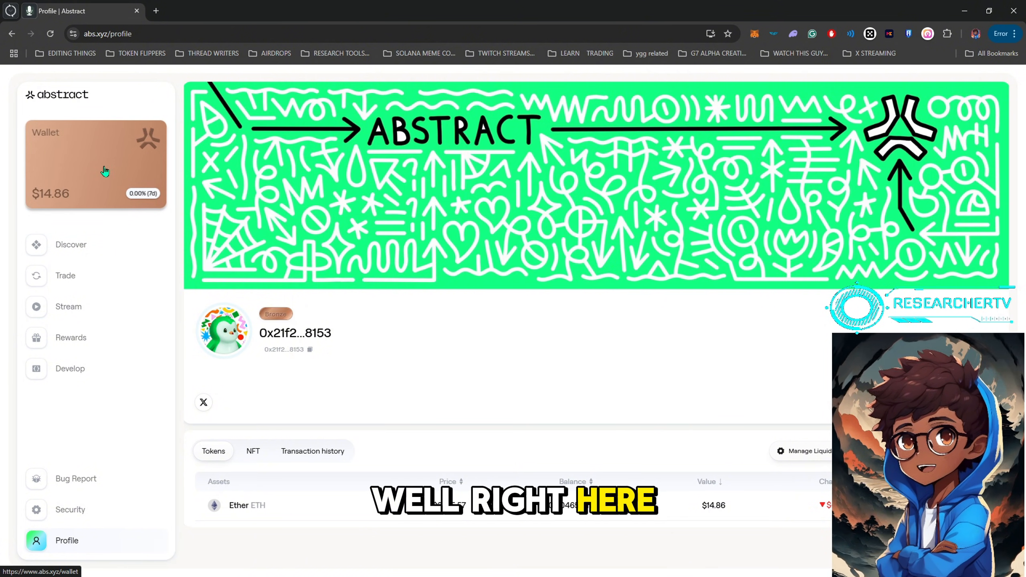
# View the Abstract wallet page showing 0.00465 ETH worth $14.81.
pyautogui.click(95, 164)
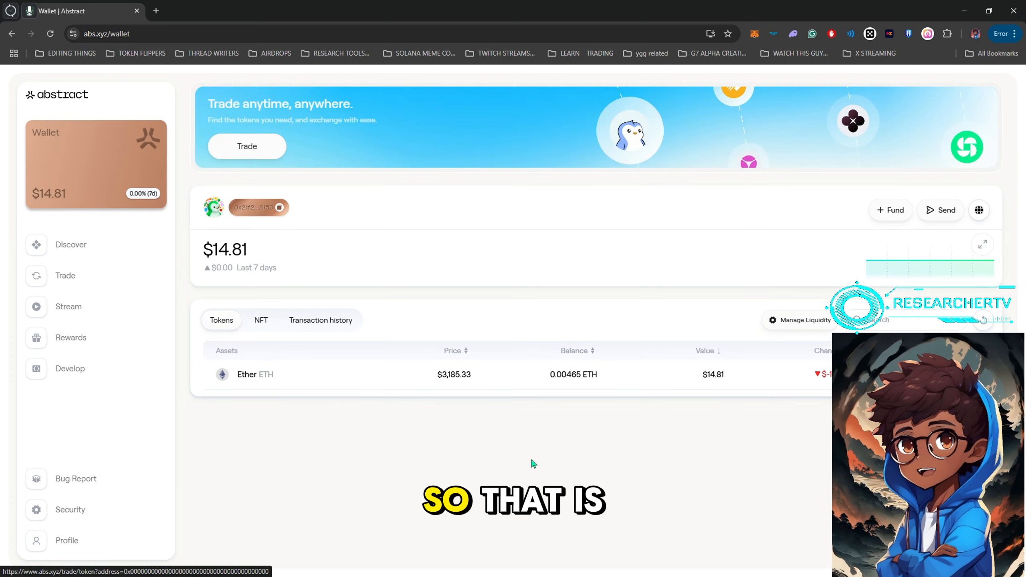